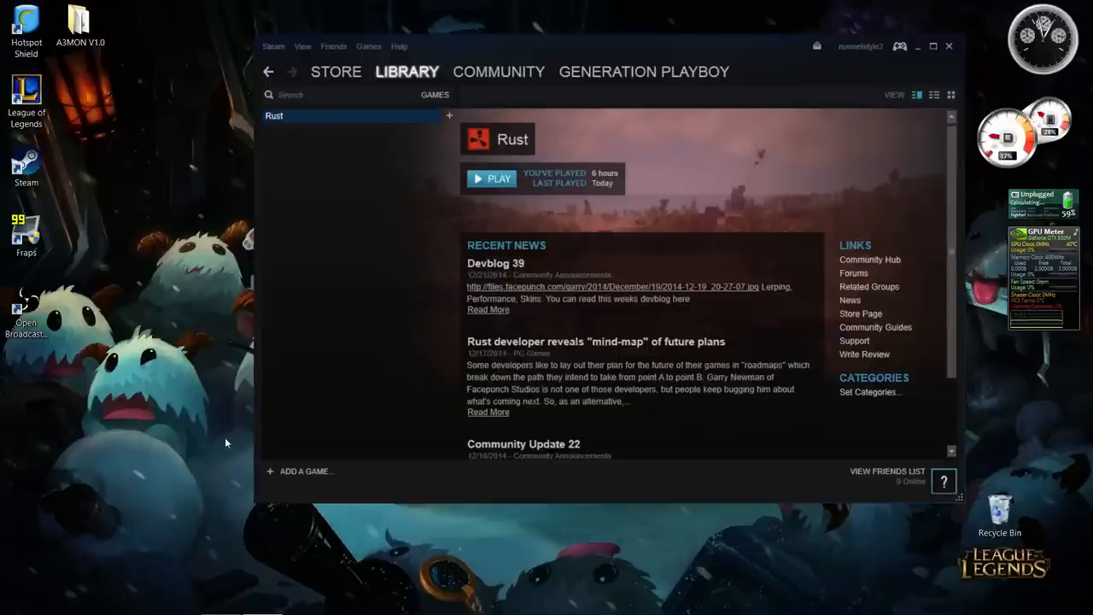
pyautogui.moveTo(335, 191)
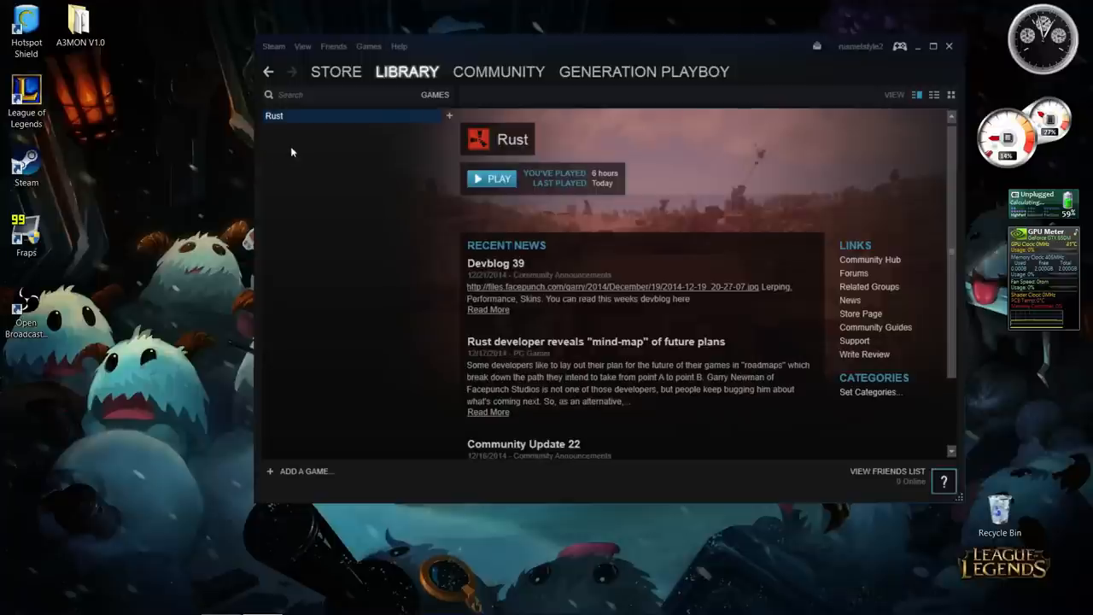
pyautogui.moveTo(350, 157)
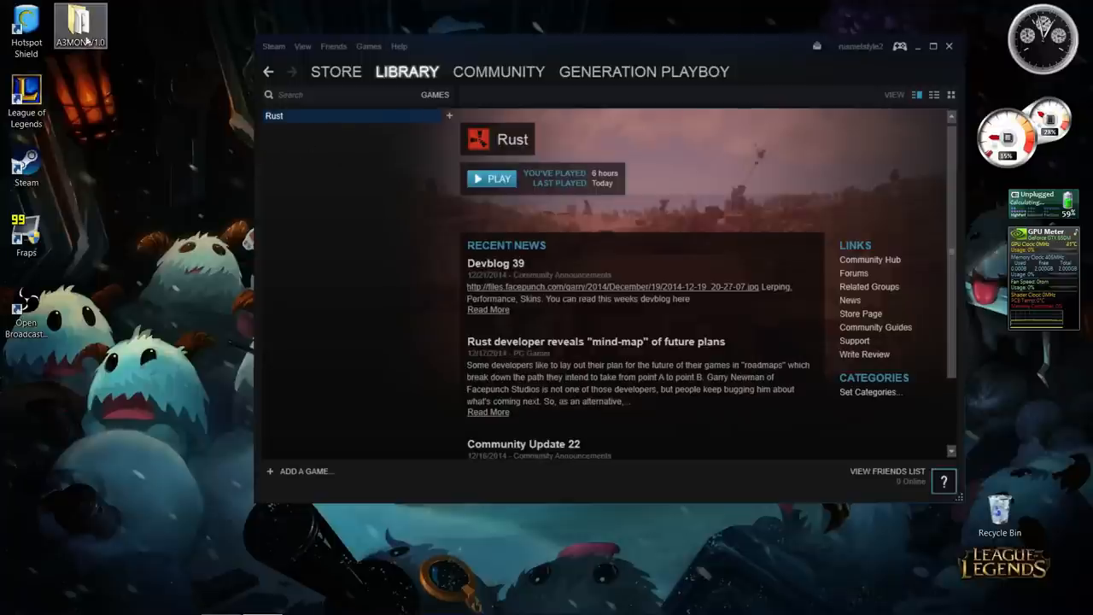
# Step: Move the A3MON V1.0 folder lower on the desktop beside the Steam window
pyautogui.moveTo(80, 26); pyautogui.dragTo(133, 230)
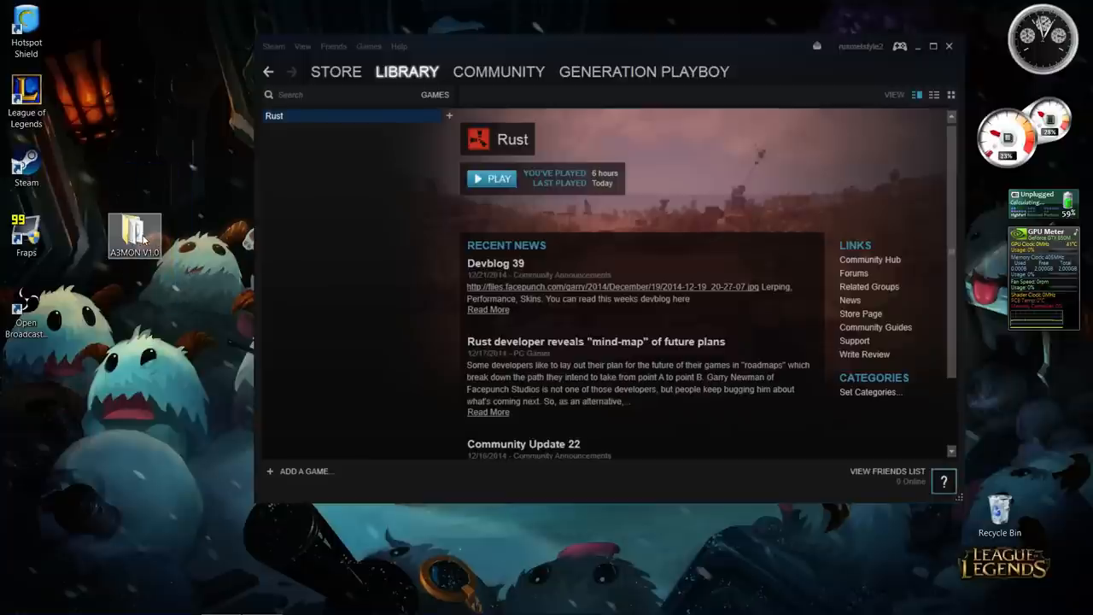
# Step: Go into the A3MON V1.0 folder and its TakeOwnership subfolder
pyautogui.doubleClick(133, 236)
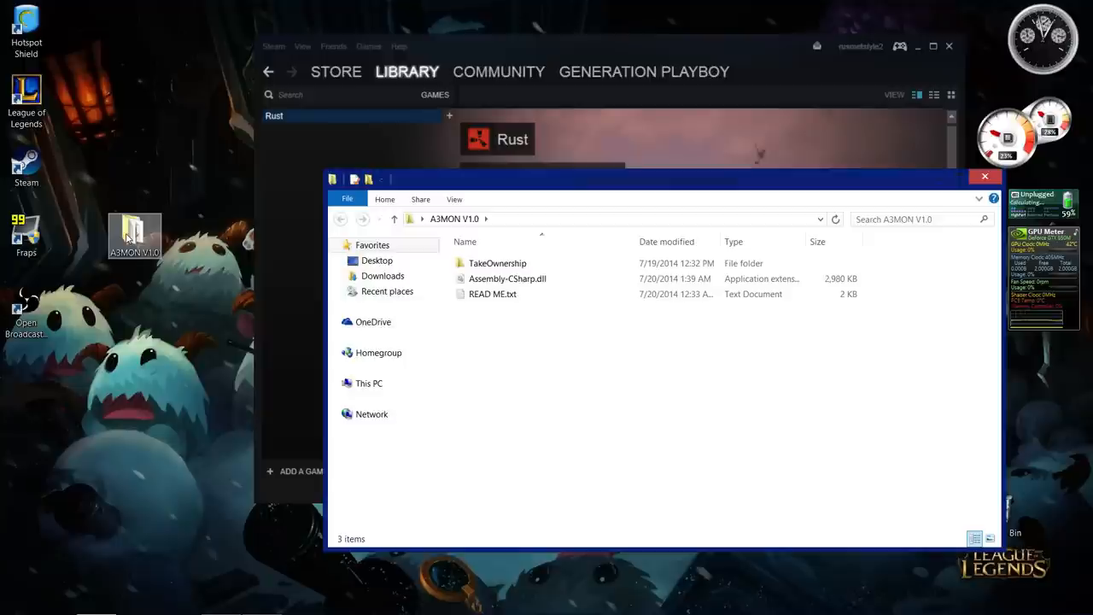
pyautogui.click(495, 263)
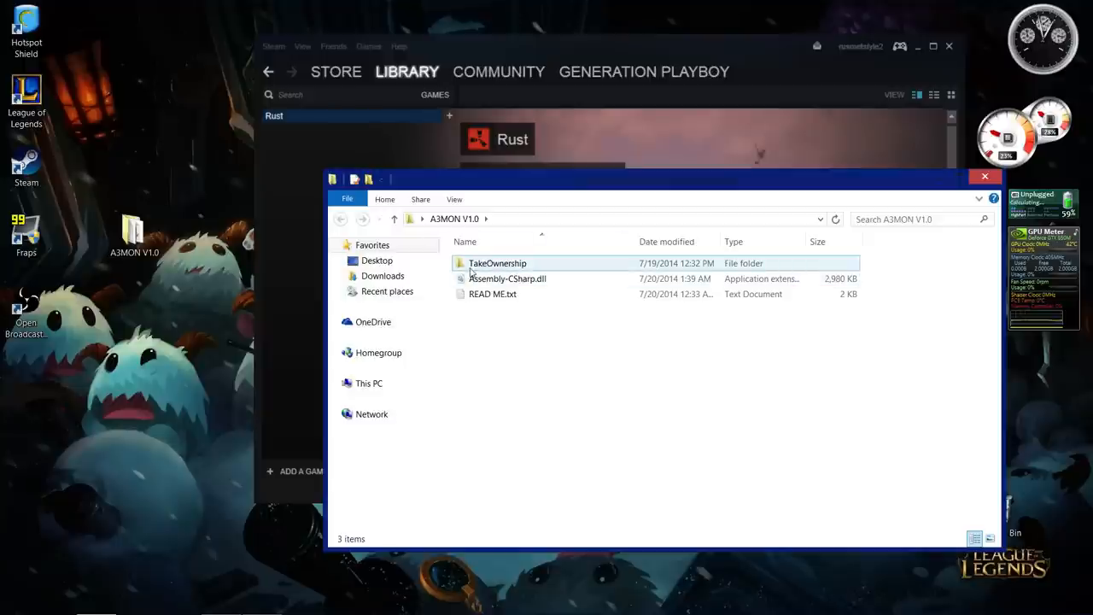
pyautogui.doubleClick(495, 263)
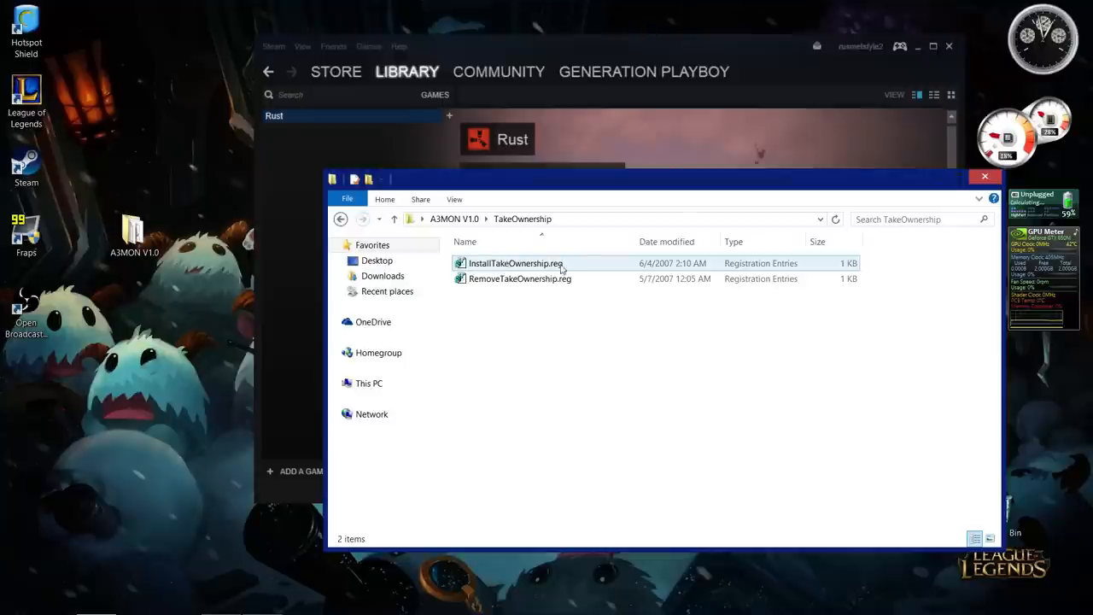
# Step: Merge InstallTakeOwnership.reg into the registry and confirm the success message
pyautogui.click(515, 263)
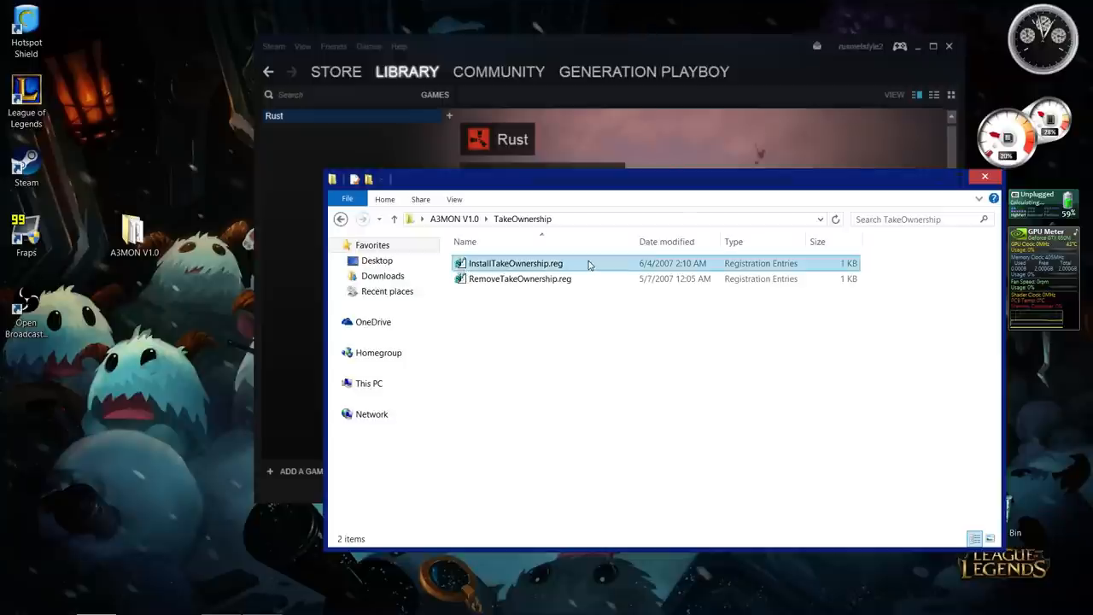
pyautogui.doubleClick(516, 263)
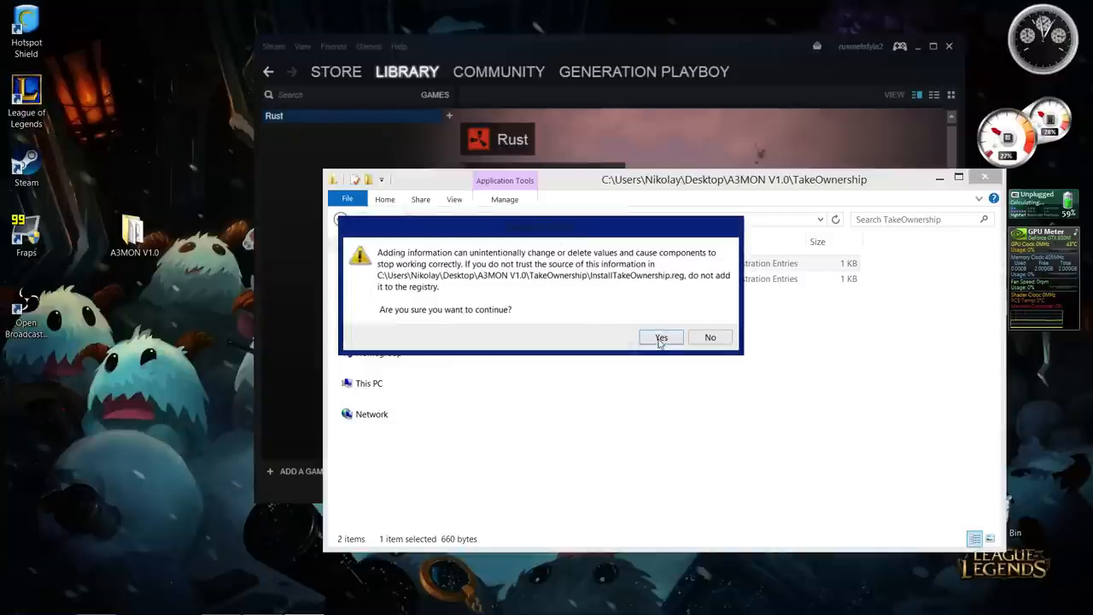
pyautogui.click(661, 336)
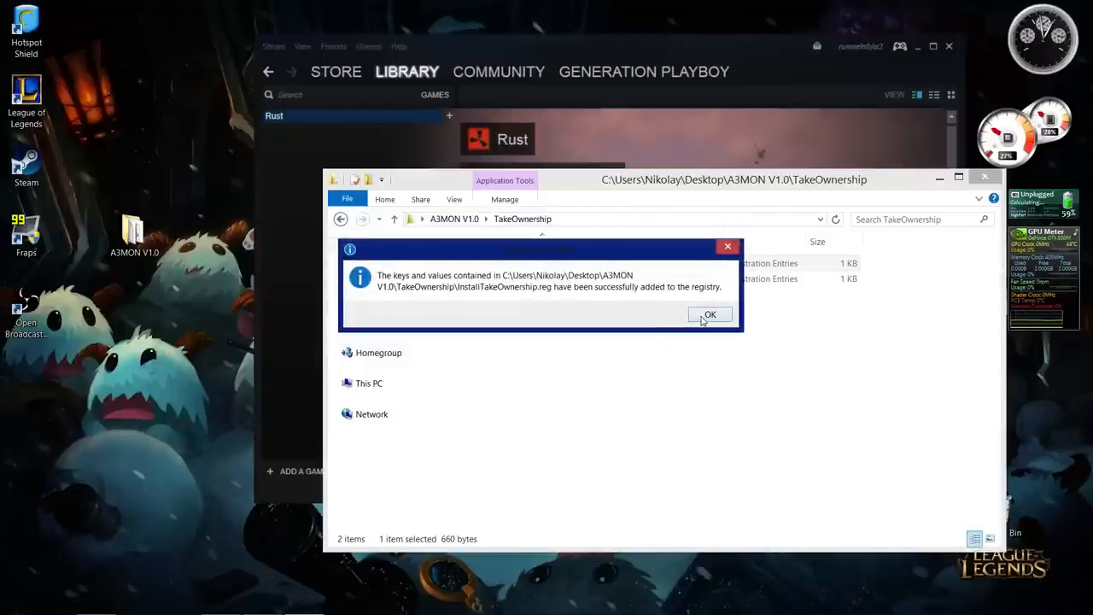
pyautogui.click(711, 314)
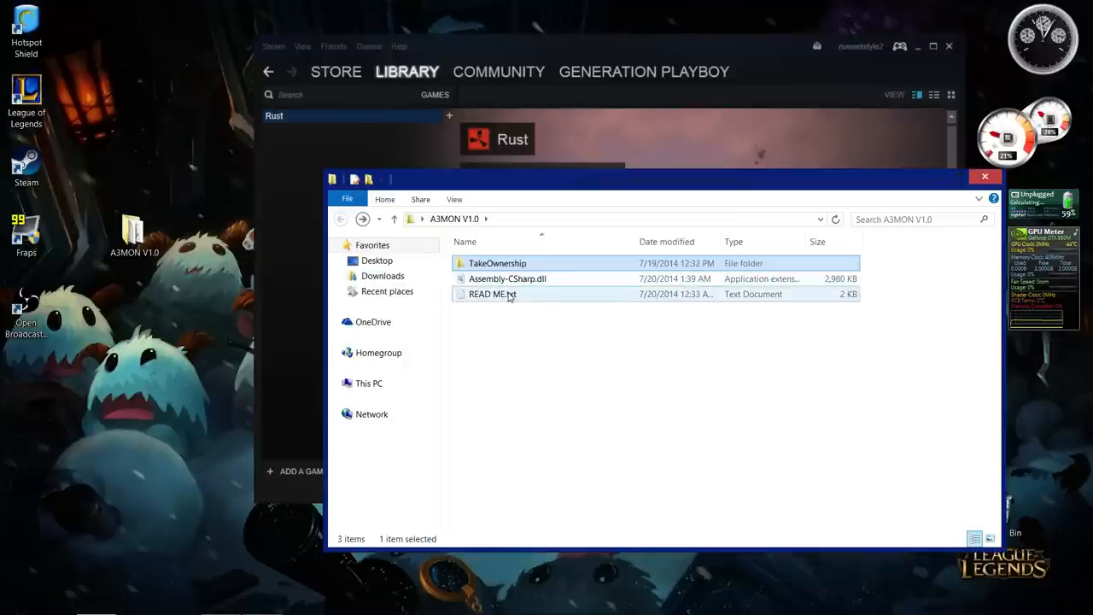
# Step: Read the READ ME.txt install steps in Notepad, highlighting the Managed folder path
pyautogui.click(509, 278)
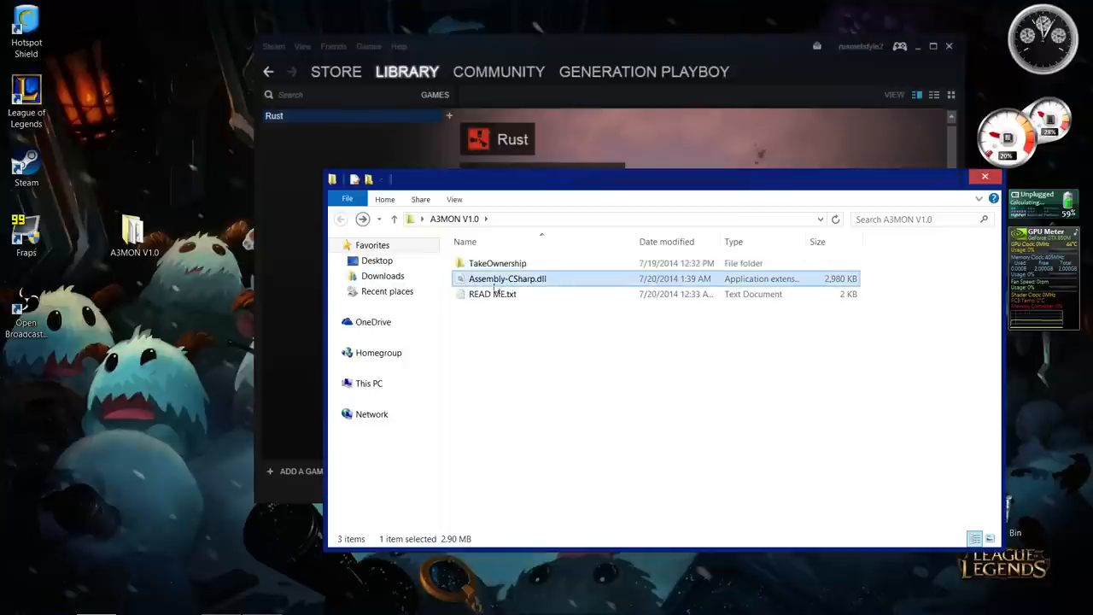
pyautogui.doubleClick(492, 294)
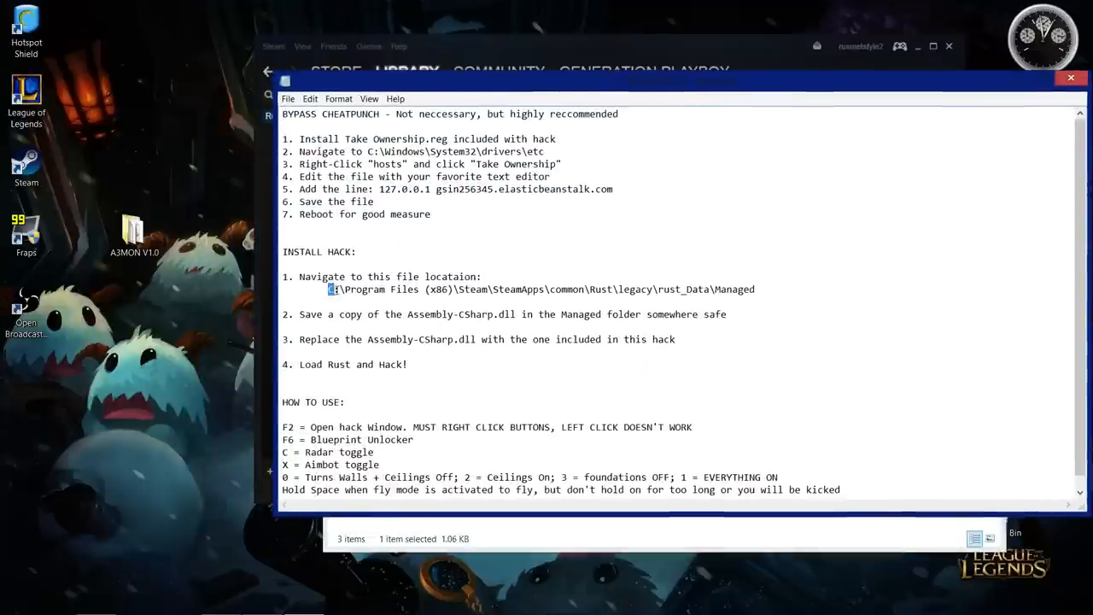
pyautogui.moveTo(328, 288); pyautogui.dragTo(544, 289)
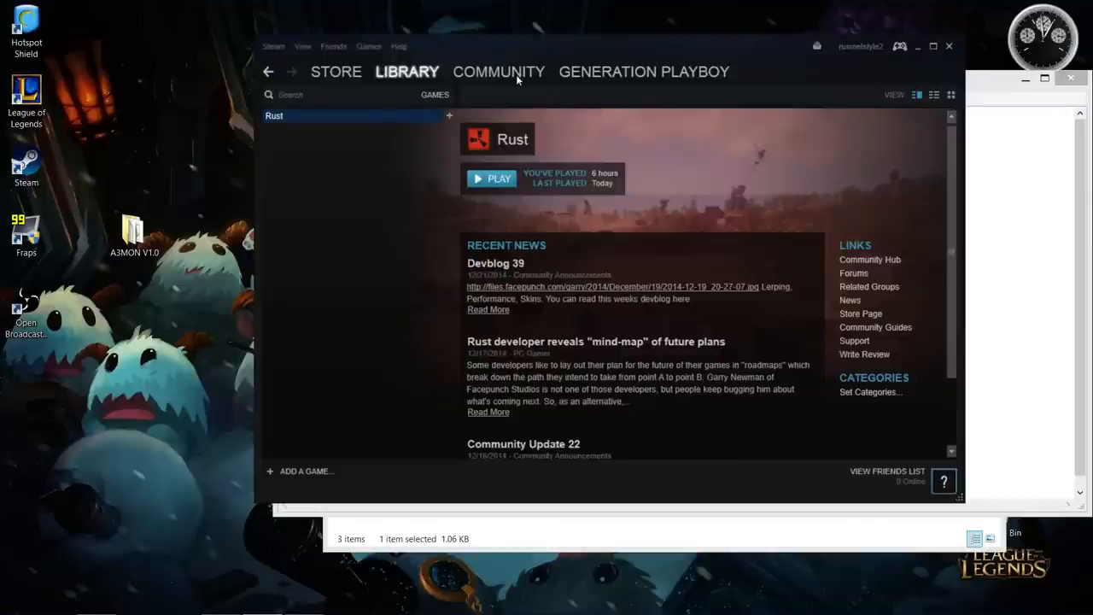
# Step: Browse Rust's local game files from its Steam Properties, showing the install folder
pyautogui.rightClick(273, 116)
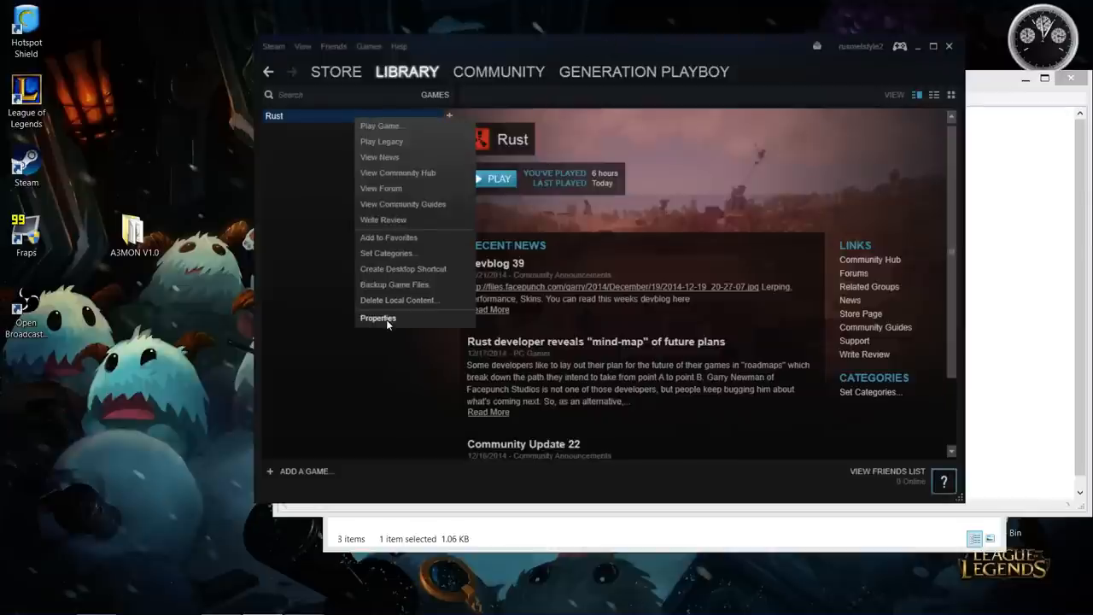
pyautogui.click(379, 317)
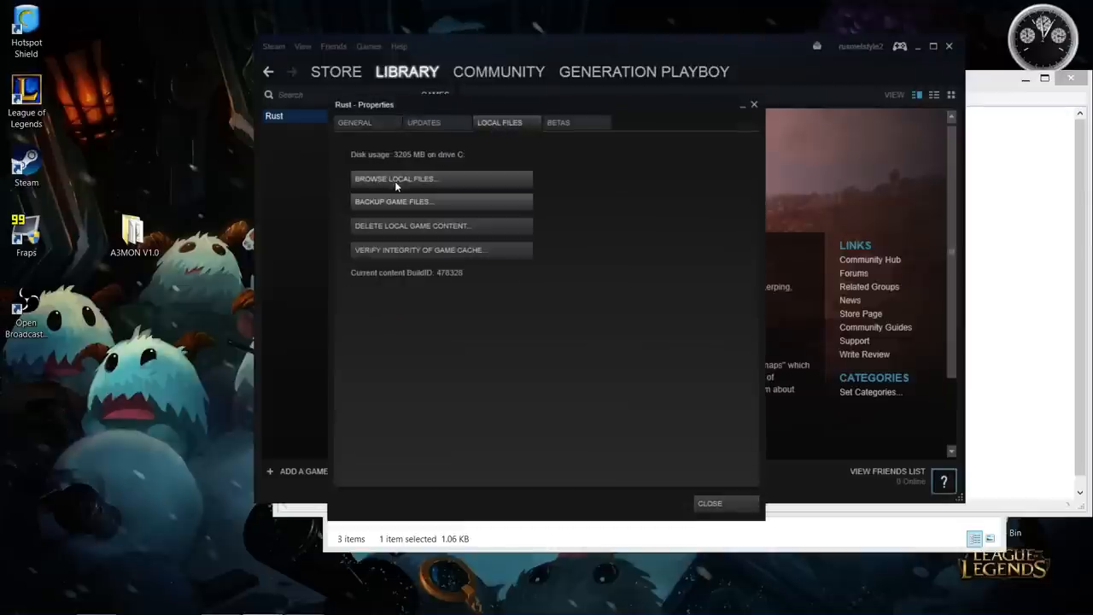
pyautogui.click(397, 179)
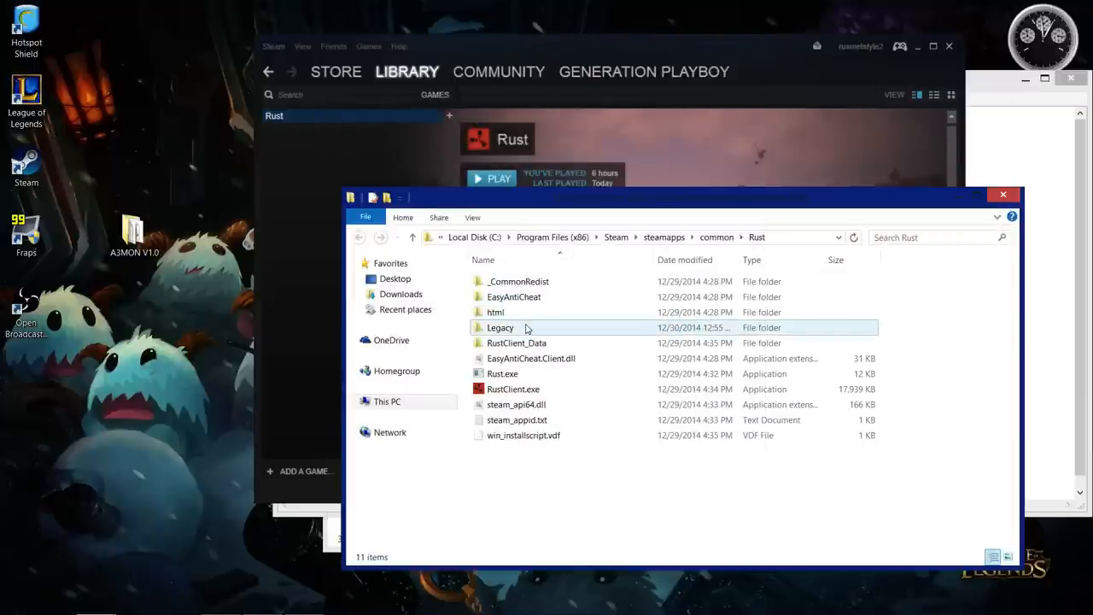
# Step: Navigate into Legacy\rust_Data\Managed in the Rust install folder
pyautogui.doubleClick(499, 328)
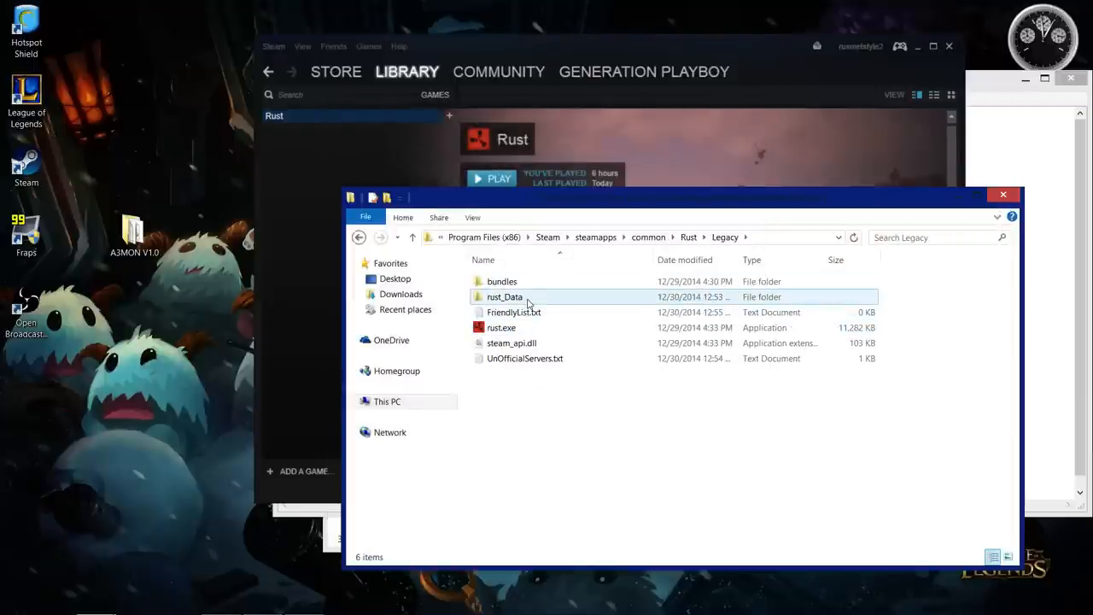
pyautogui.doubleClick(502, 297)
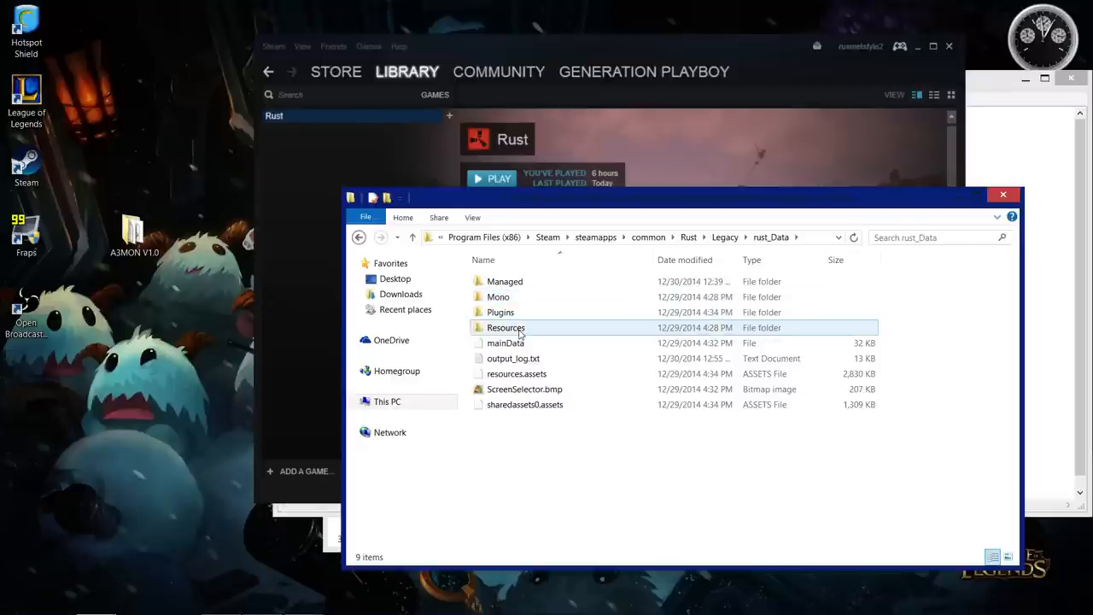
pyautogui.doubleClick(504, 327)
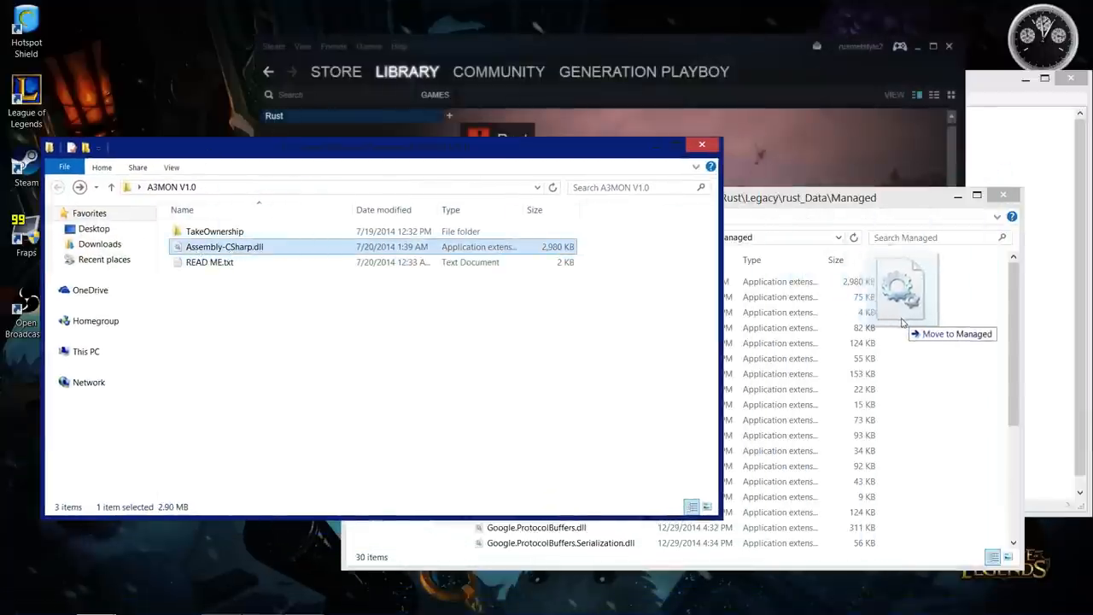
# Step: Drop A3MON's Assembly-CSharp.dll into Managed, replacing the original, and close the window
pyautogui.moveTo(223, 246); pyautogui.dragTo(905, 290)
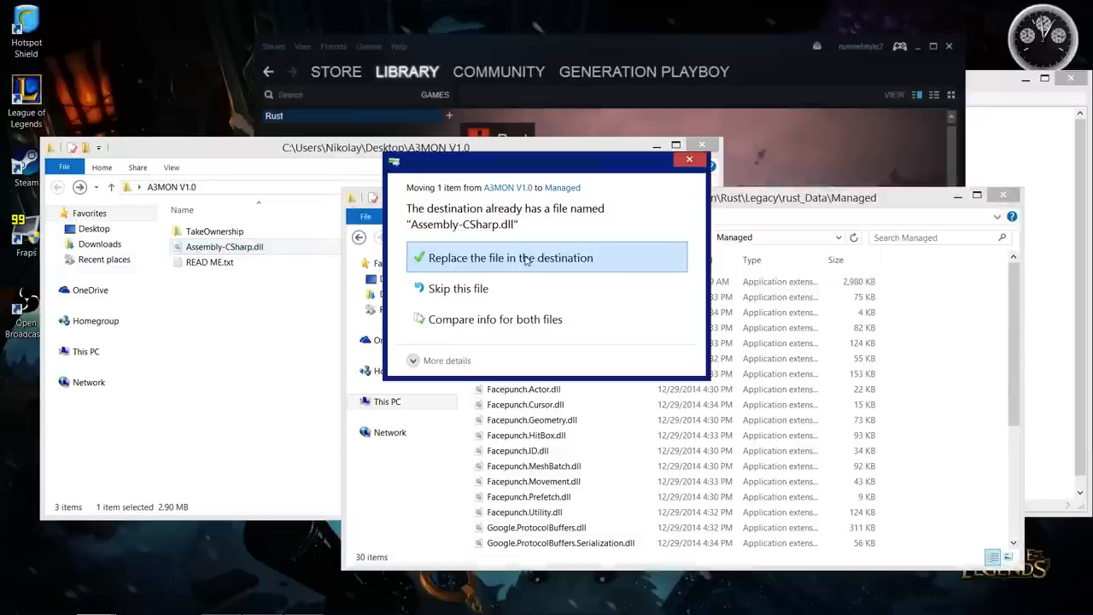
pyautogui.click(526, 256)
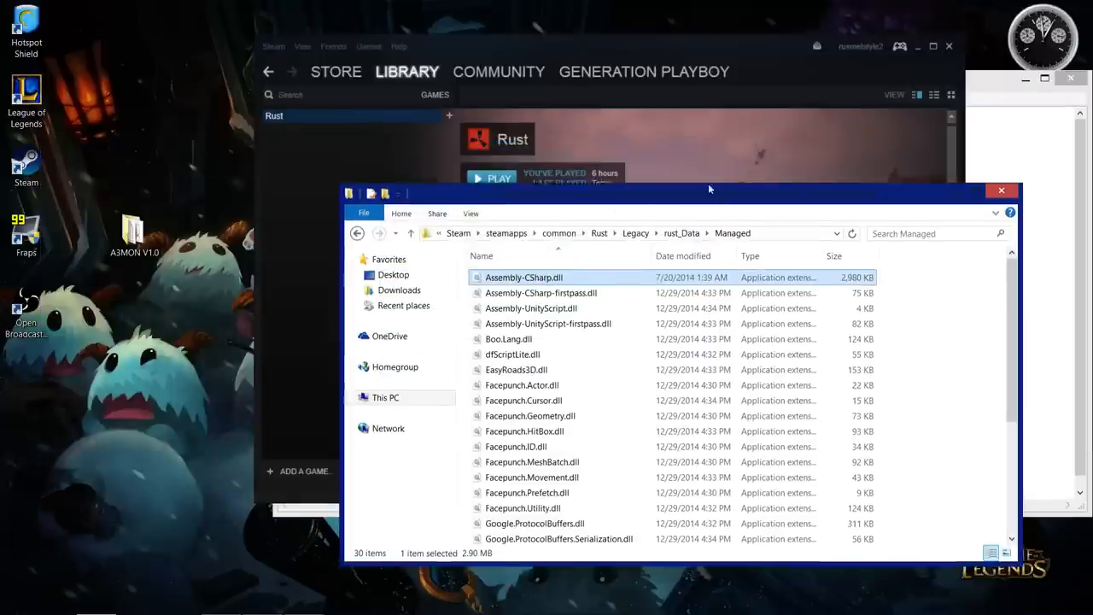
pyautogui.click(1001, 190)
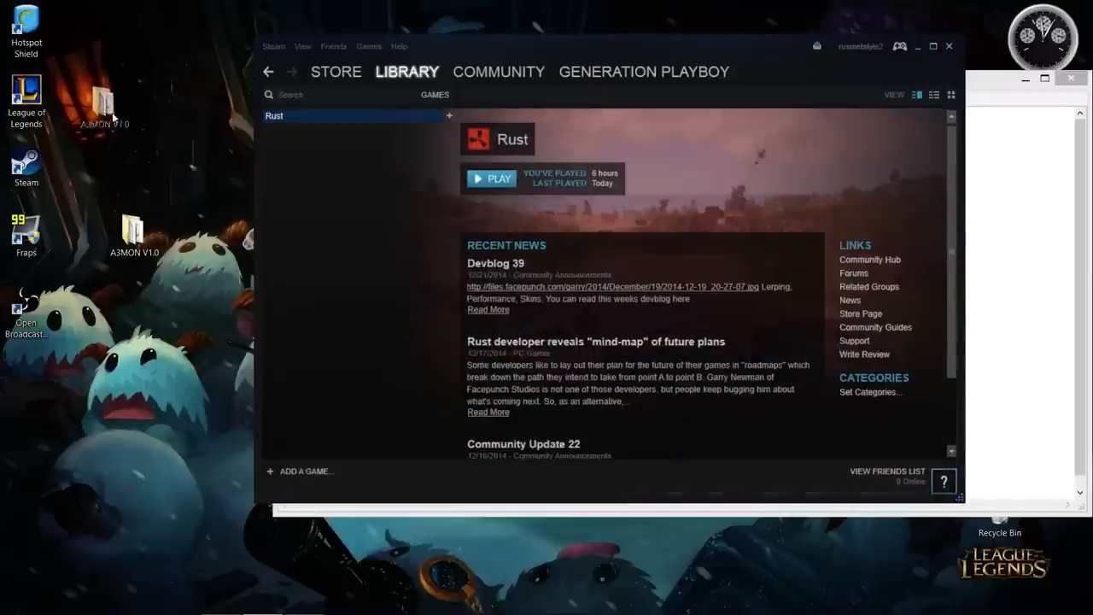
# Step: Launch Rust's Legacy version from Steam at 1920 x 1080 with Fastest graphics
pyautogui.rightClick(273, 116)
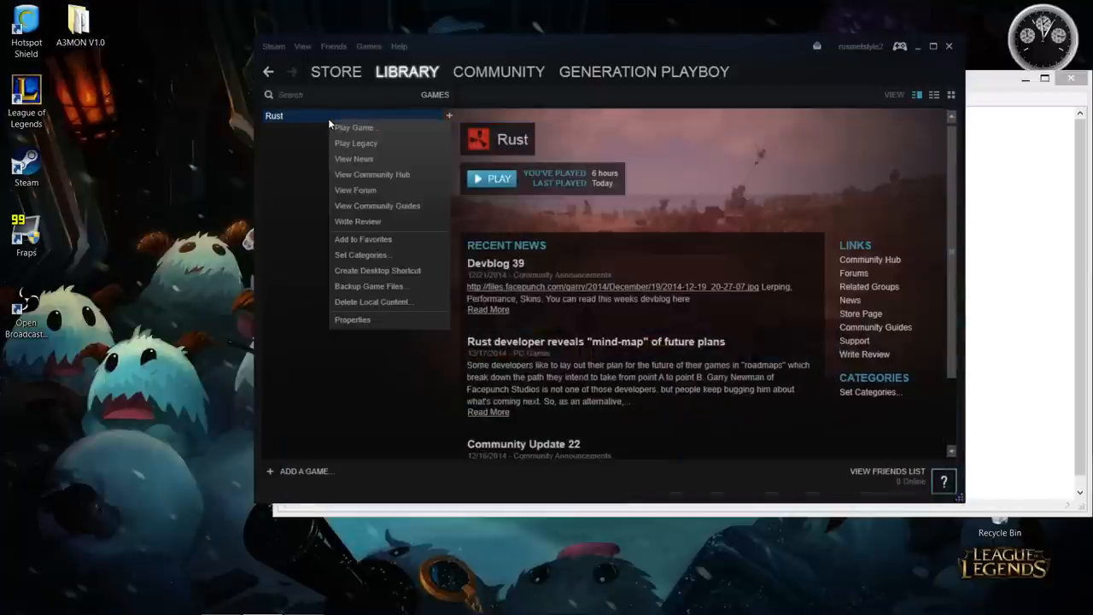
pyautogui.click(355, 126)
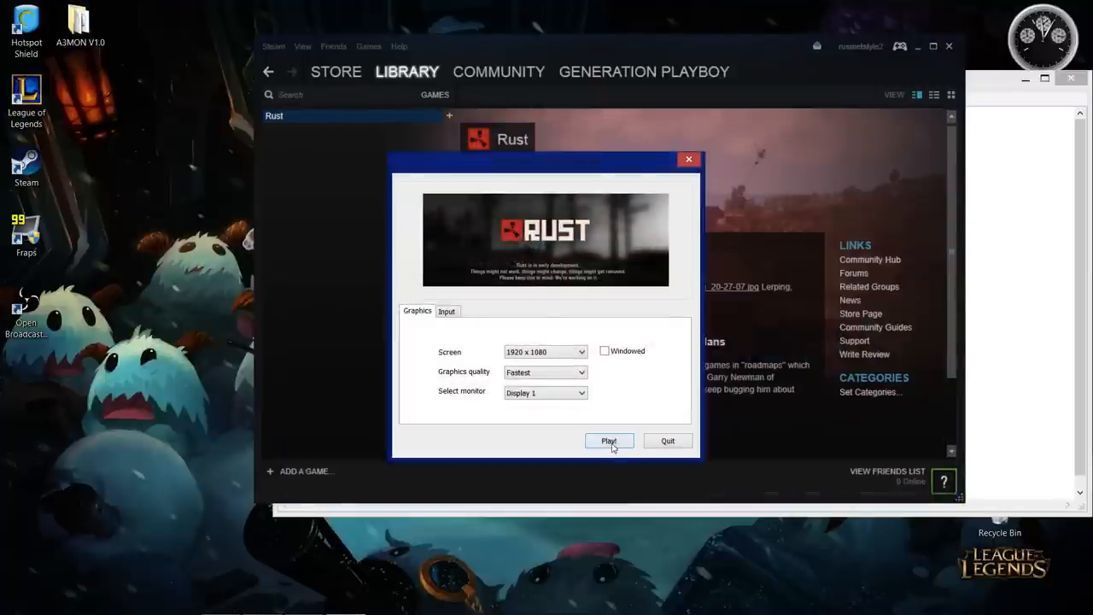
pyautogui.click(608, 441)
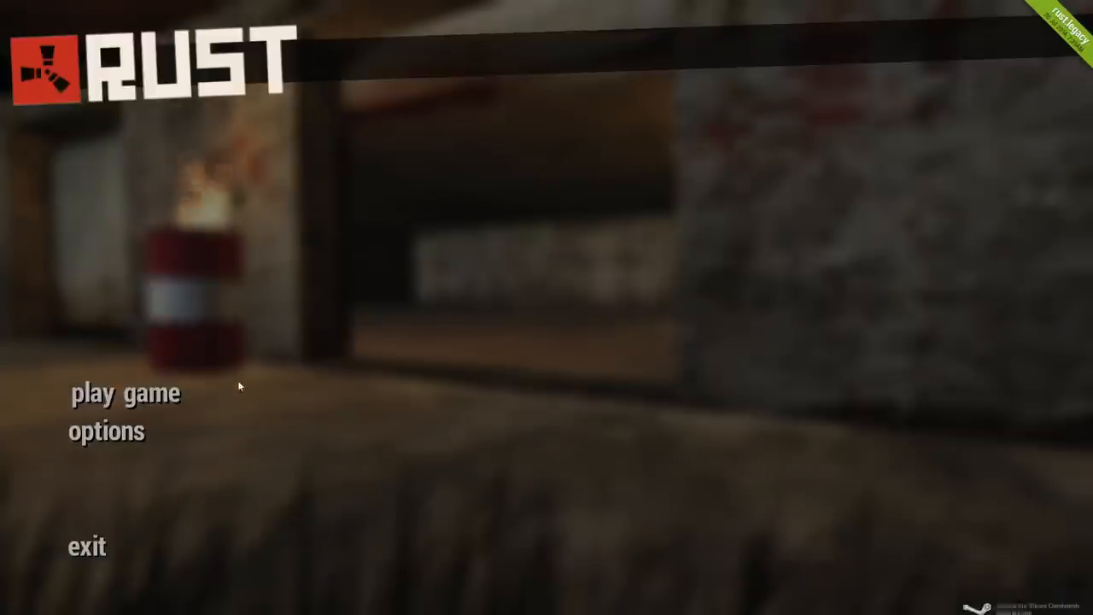
# Step: Join the top server from the in-game server list
pyautogui.click(125, 393)
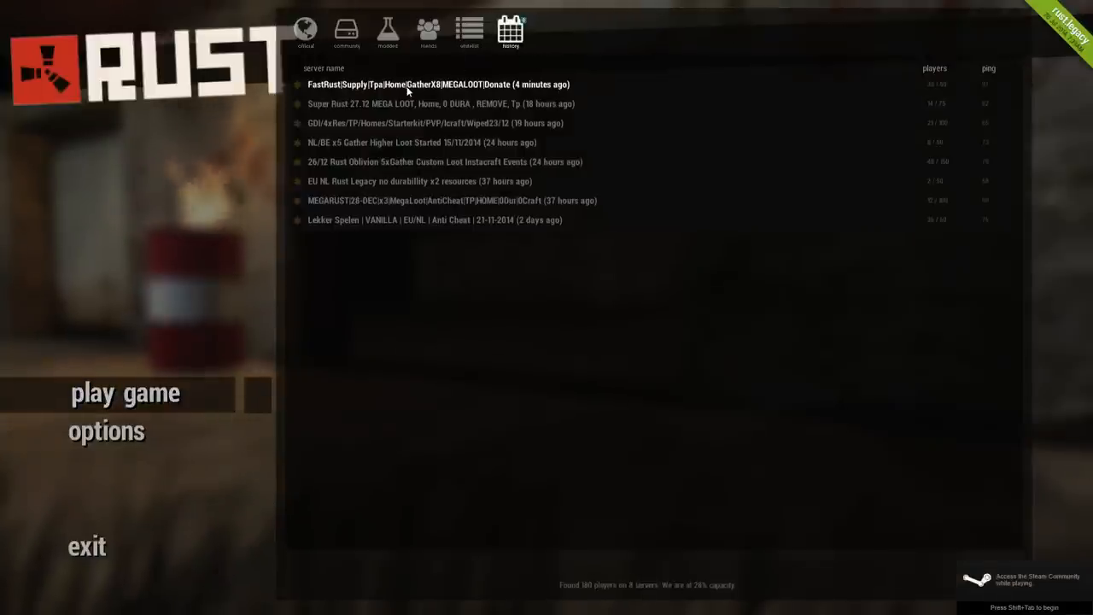
pyautogui.doubleClick(443, 84)
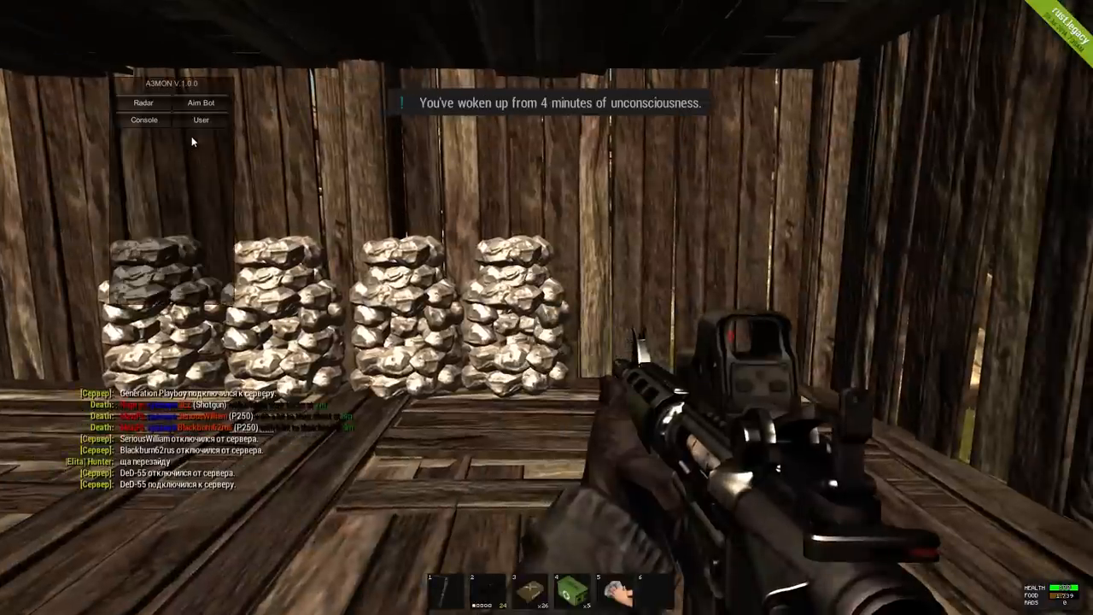
# Step: Browse the A3MON menu's Radar, User and Aim Bot sections in game
pyautogui.click(143, 102)
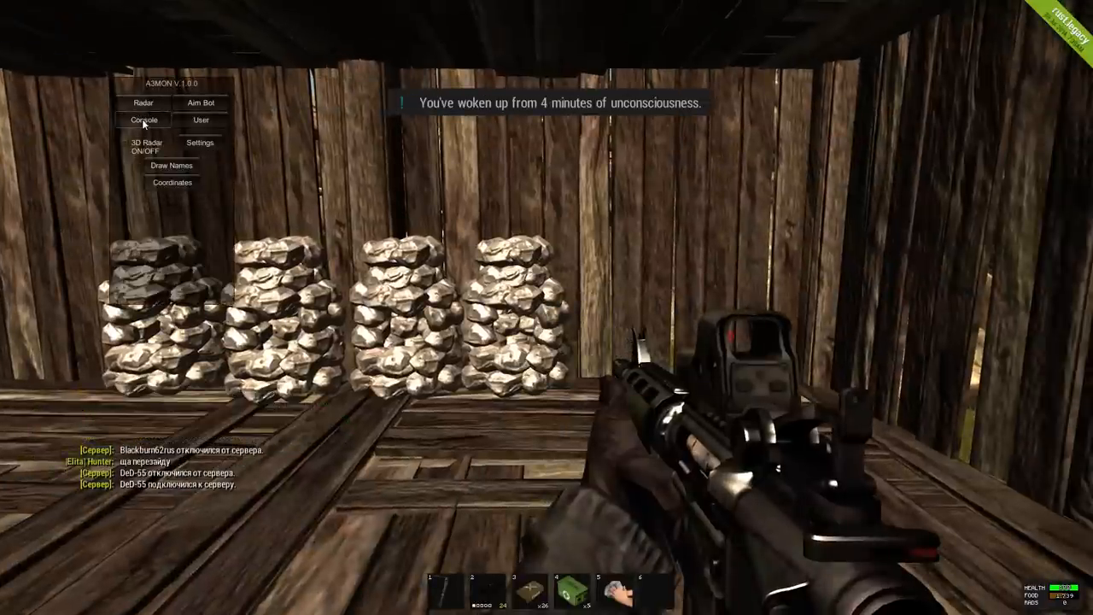
pyautogui.click(199, 119)
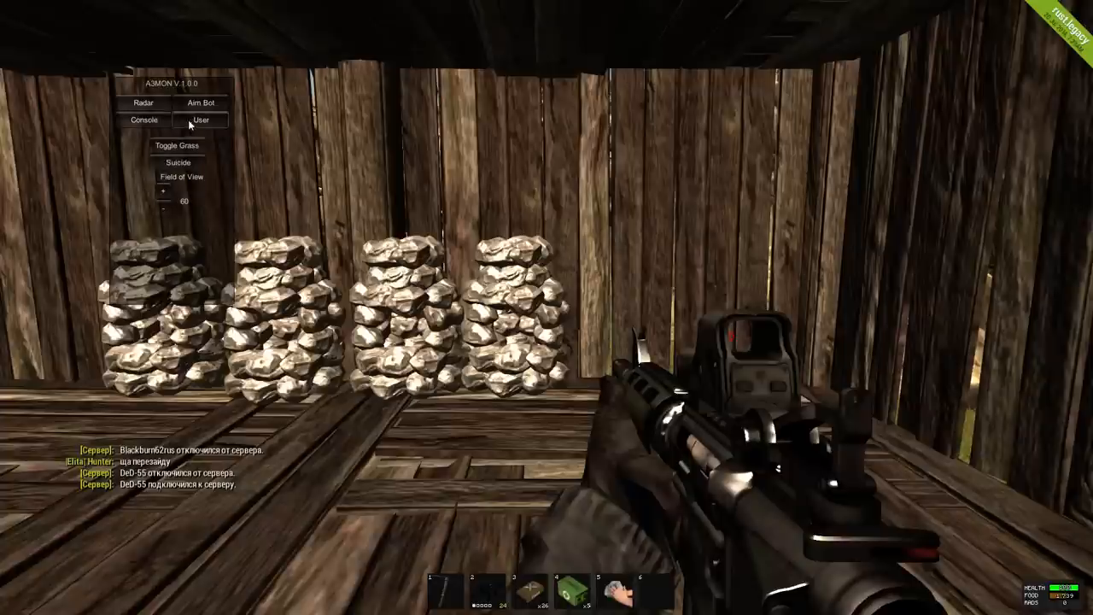
pyautogui.click(202, 119)
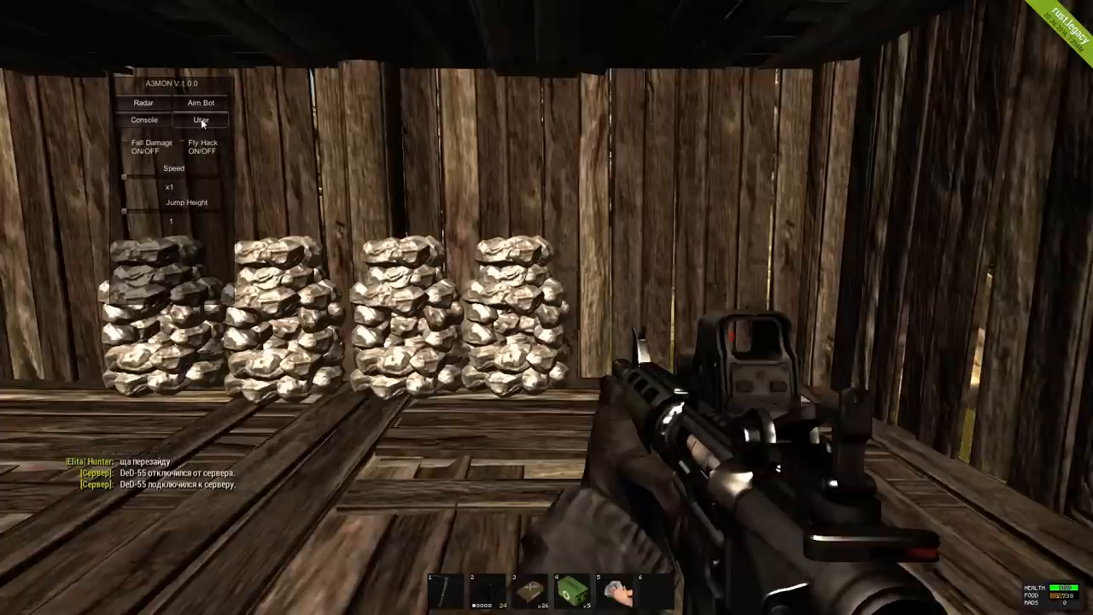
pyautogui.click(184, 144)
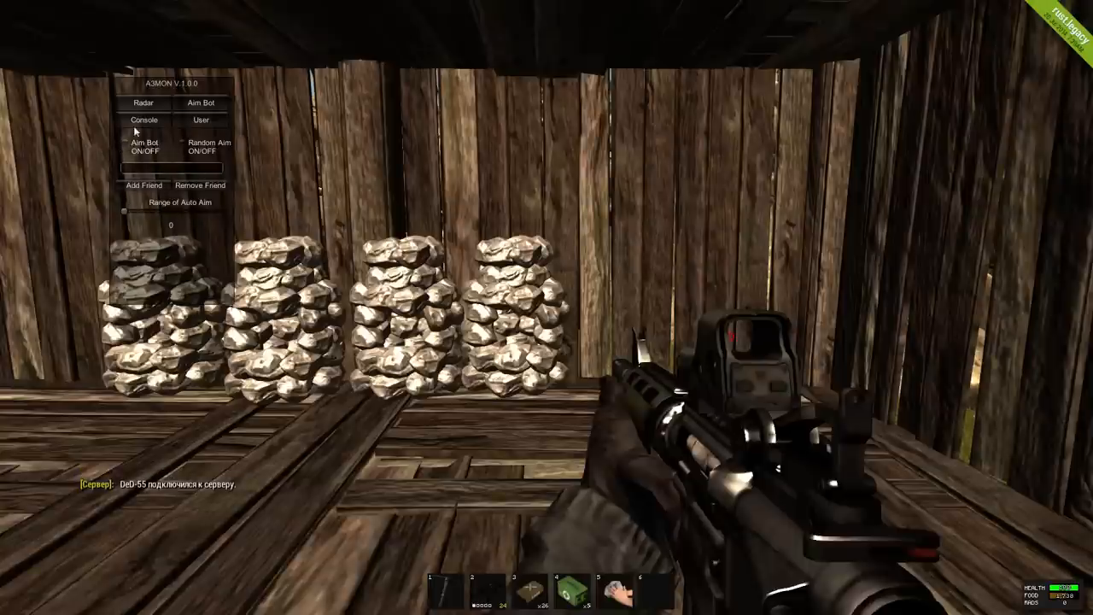
pyautogui.click(147, 104)
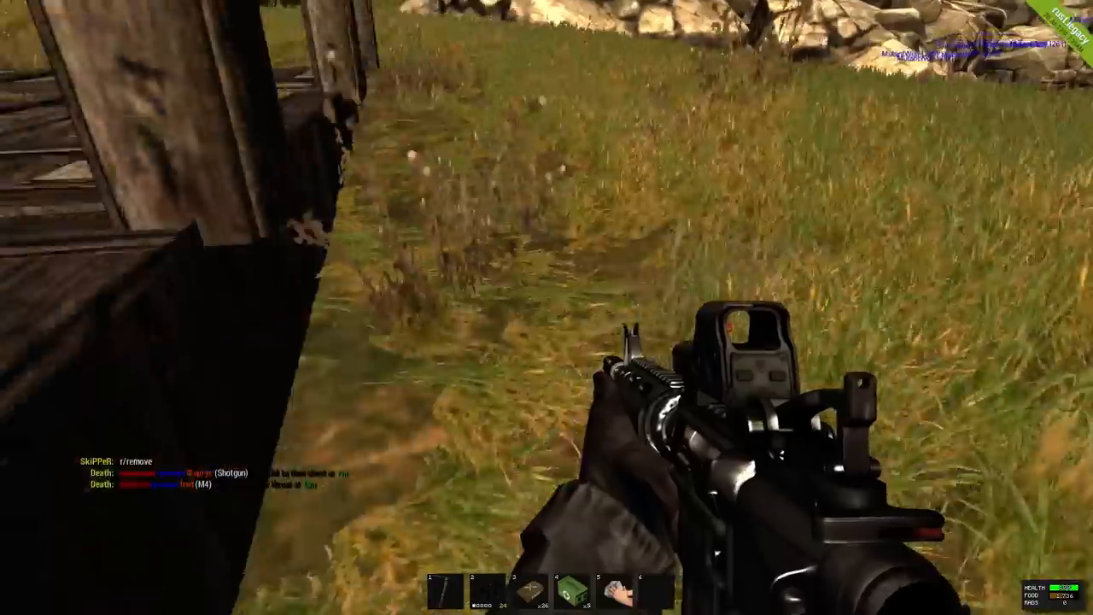
pyautogui.moveTo(546, 307)
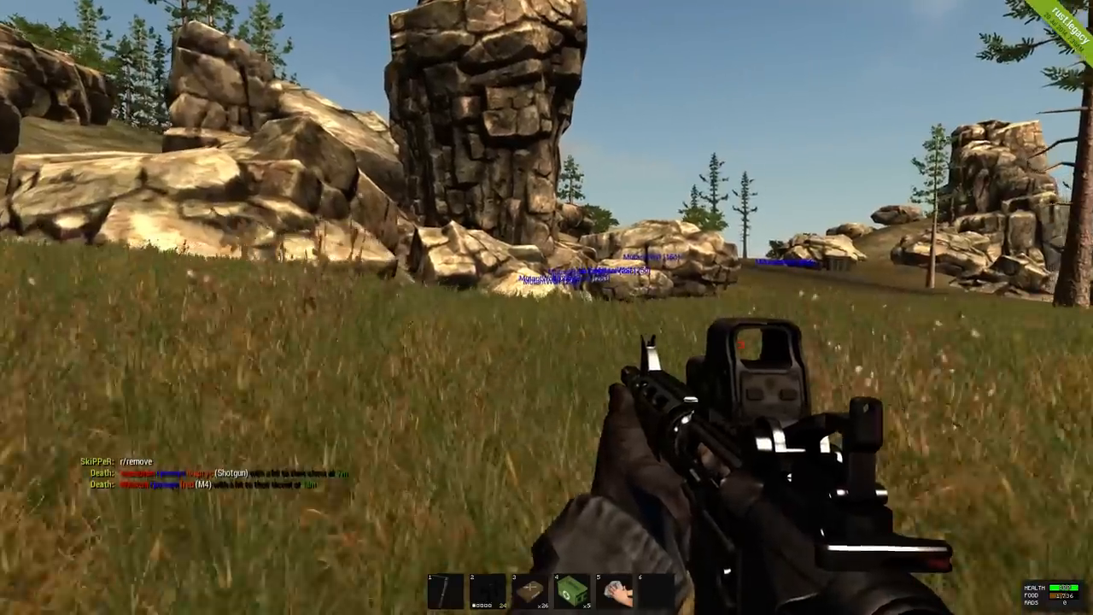
pyautogui.moveTo(547, 307)
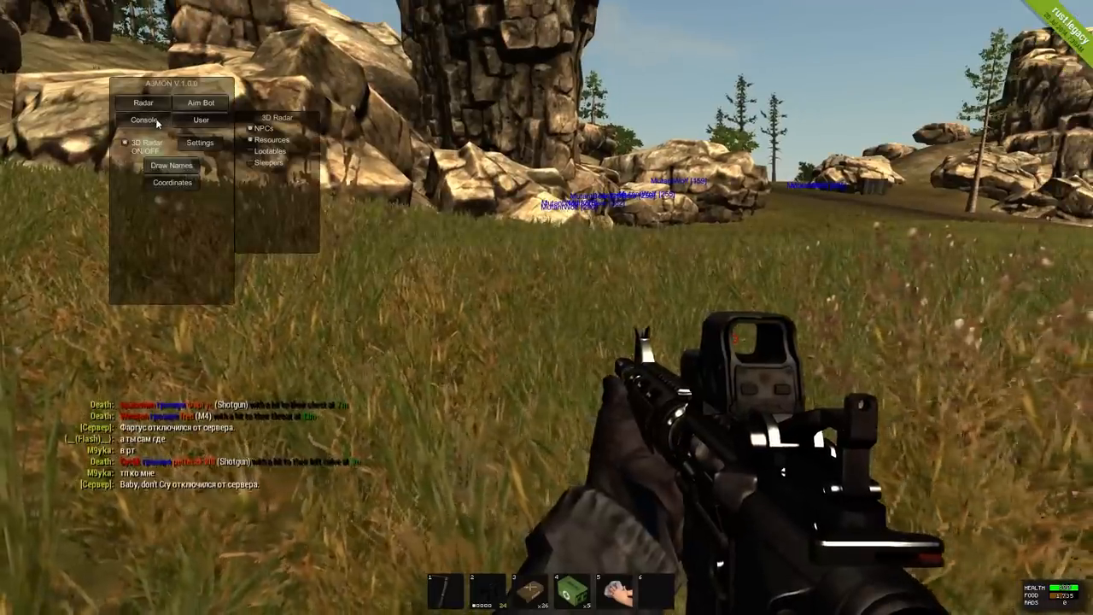
# Step: Toggle grass off from the User section, then return the A3MON menu to Radar
pyautogui.click(201, 120)
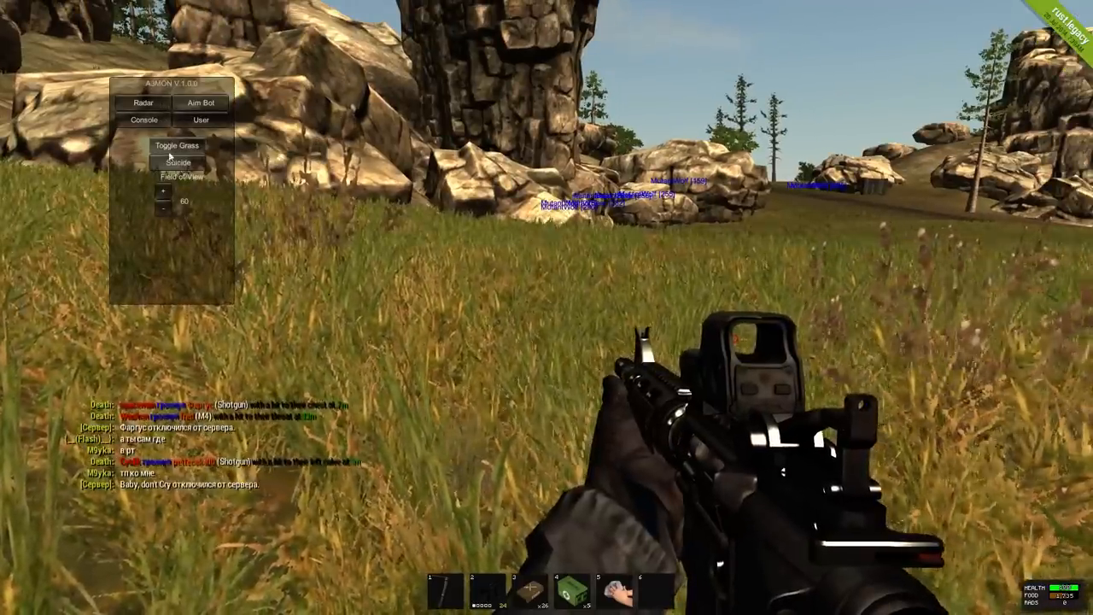
pyautogui.click(177, 143)
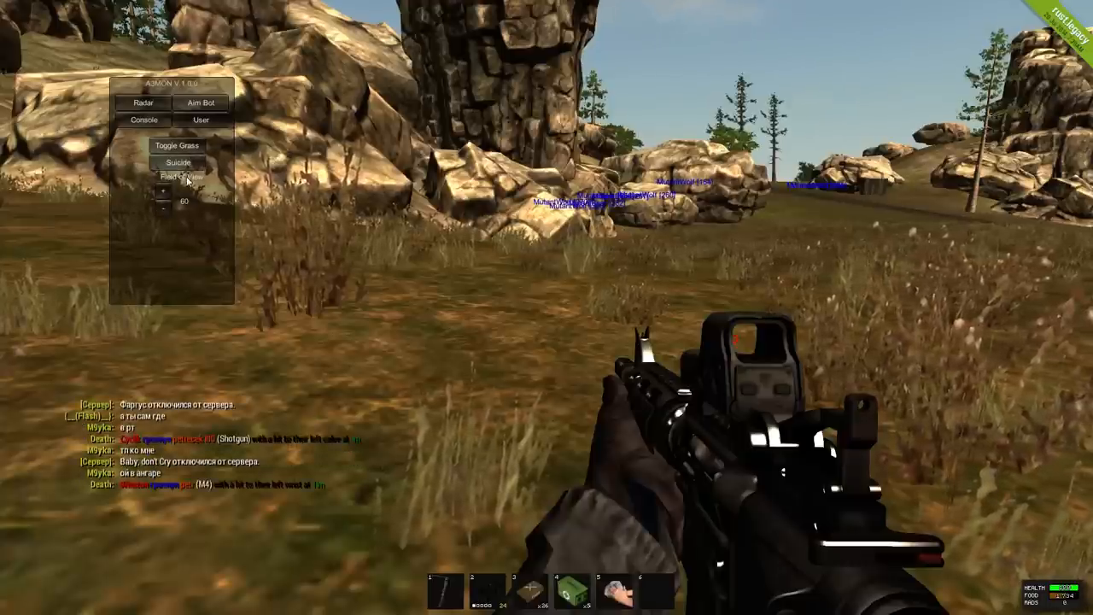
pyautogui.click(201, 102)
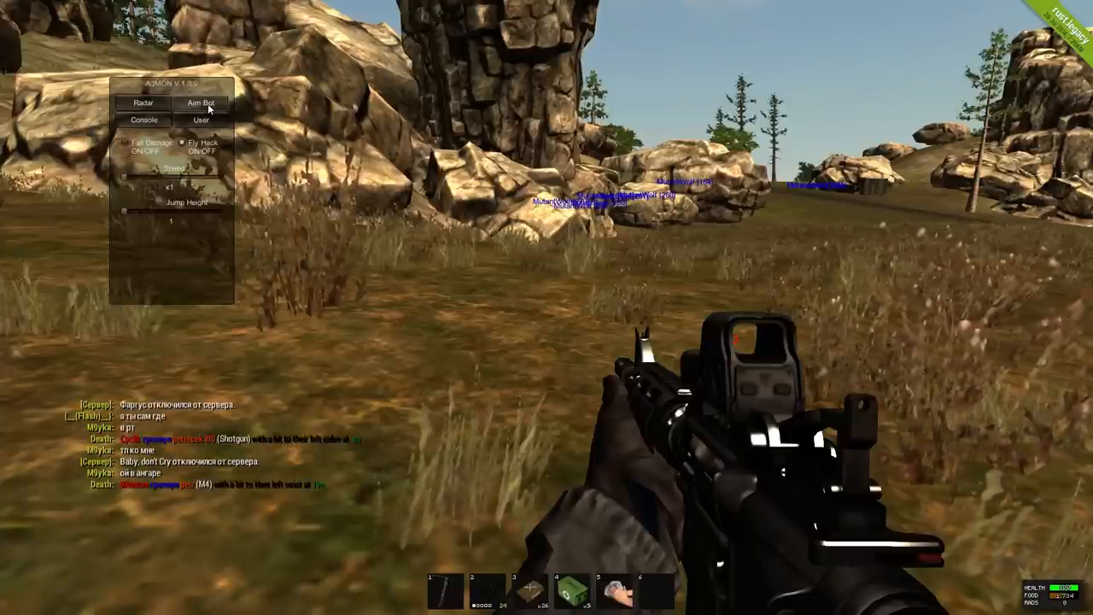
pyautogui.click(150, 104)
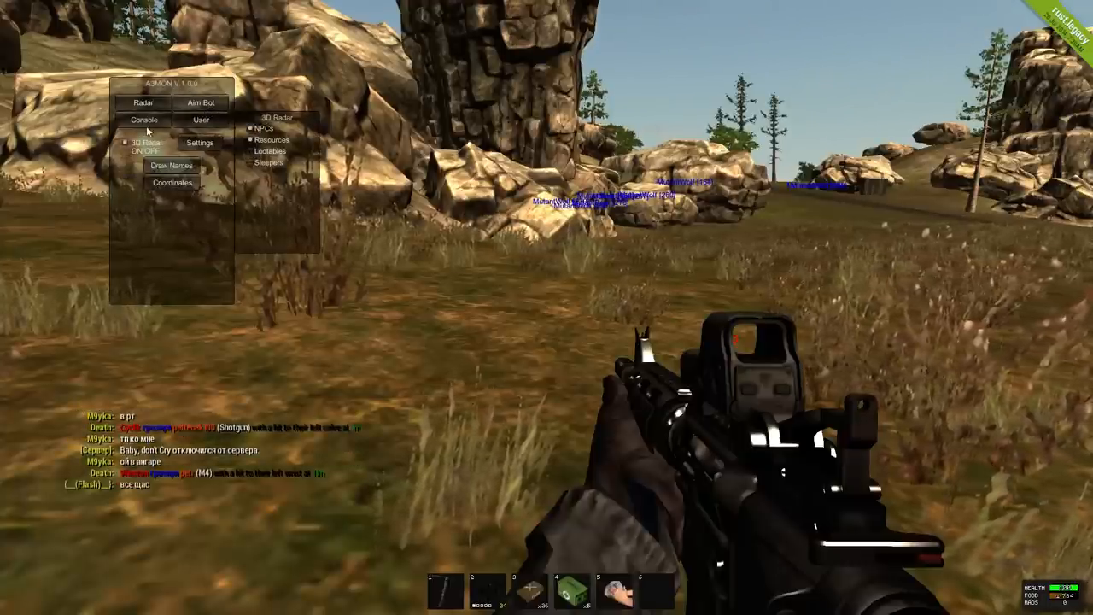